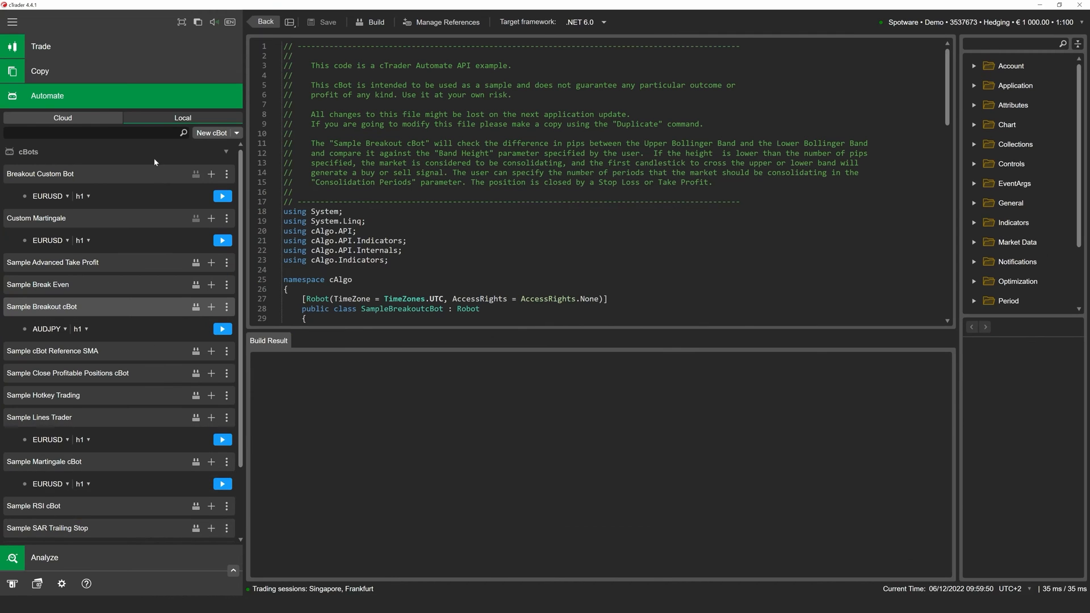
mouse_move(112, 47)
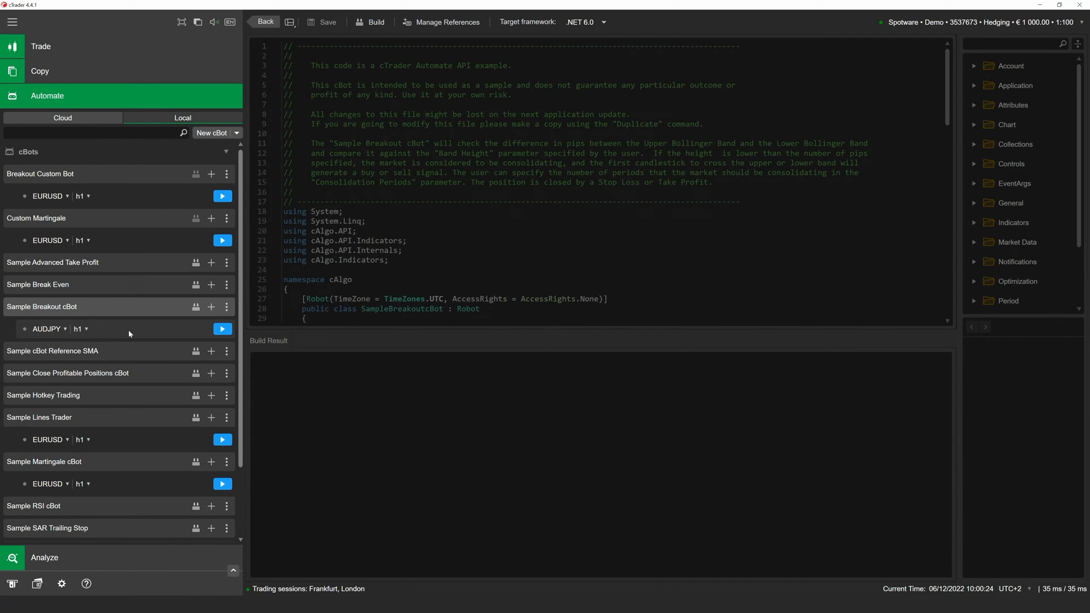
Step: Open the Sample Breakout cBot's AUDJPY h1 instance in the Backtesting tab
click(223, 329)
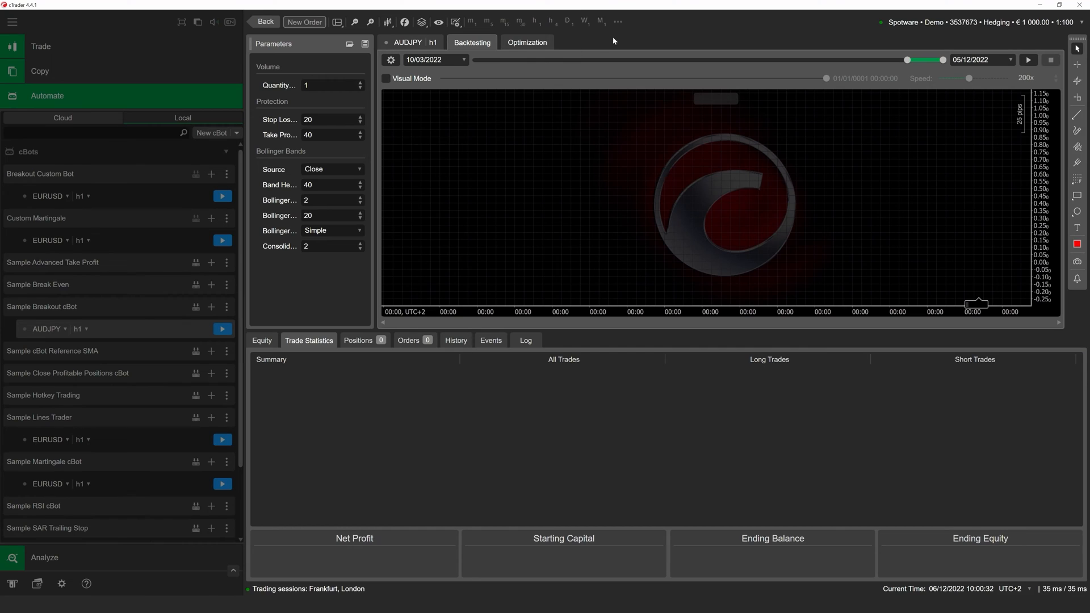
mouse_move(616, 37)
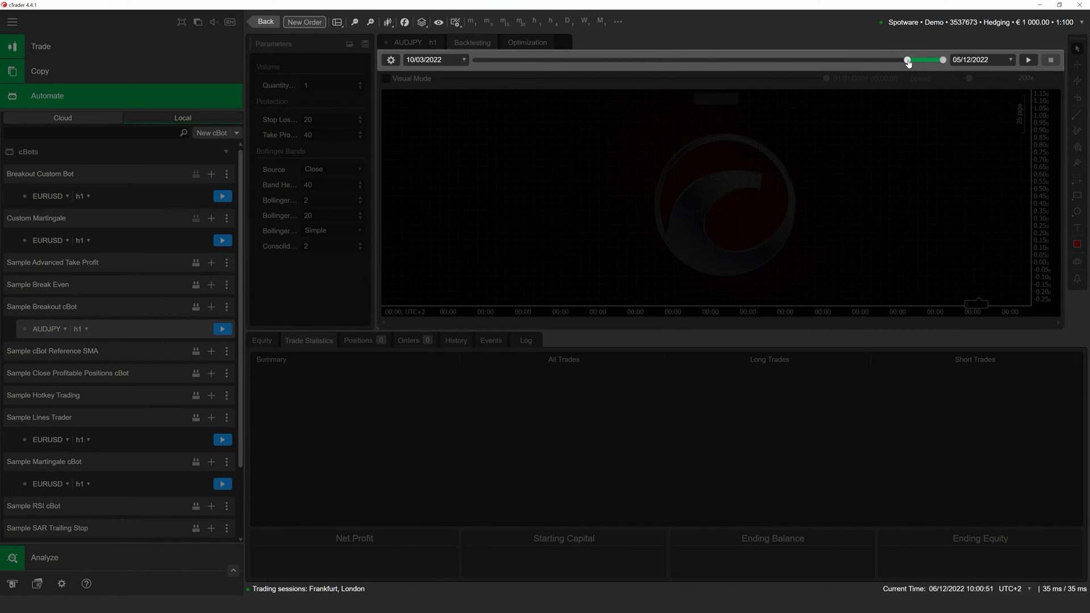
Step: Move the backtest start date back to 5 December 2020 for a two-year range
drag(908, 60, 852, 59)
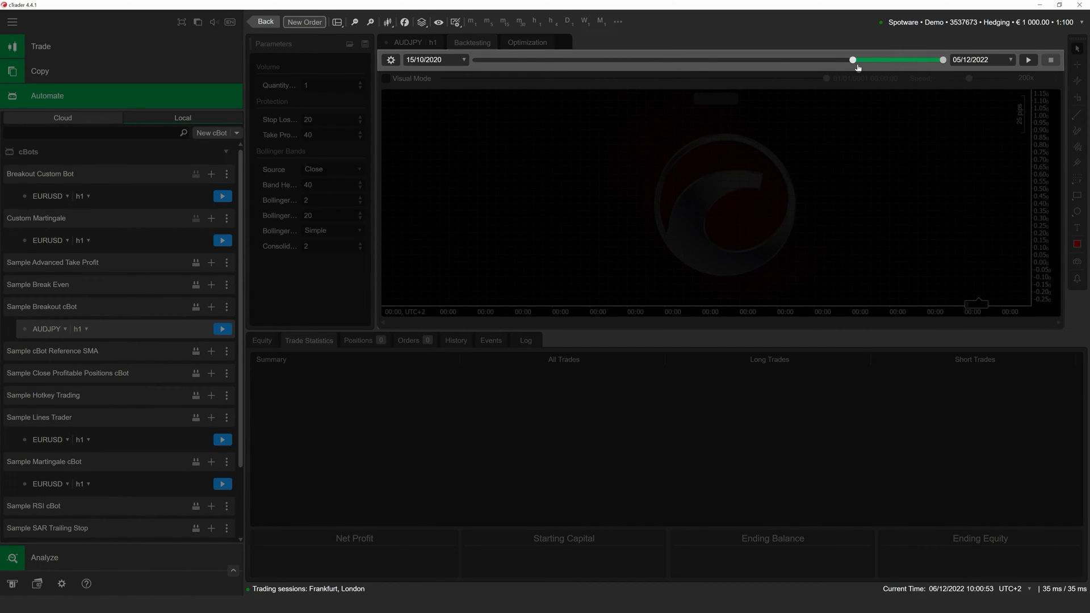
drag(852, 59, 857, 59)
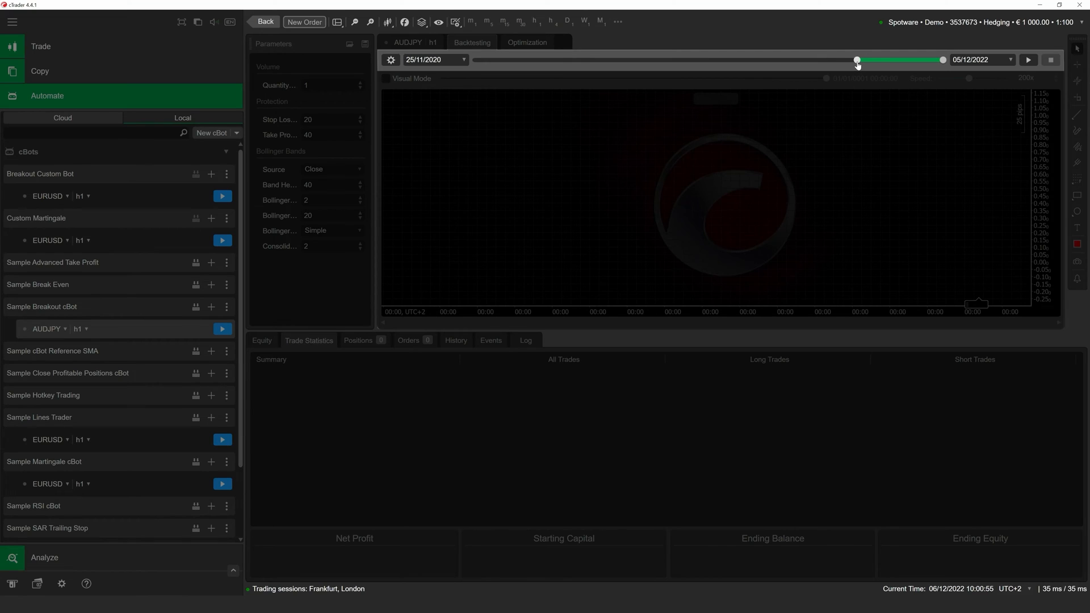
mouse_move(752, 39)
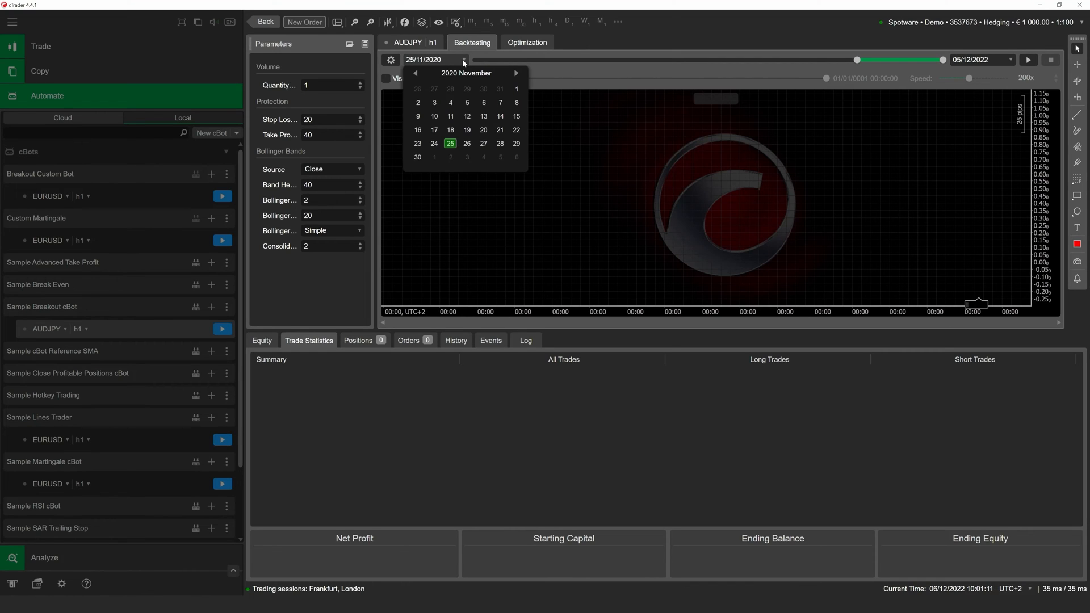
click(516, 73)
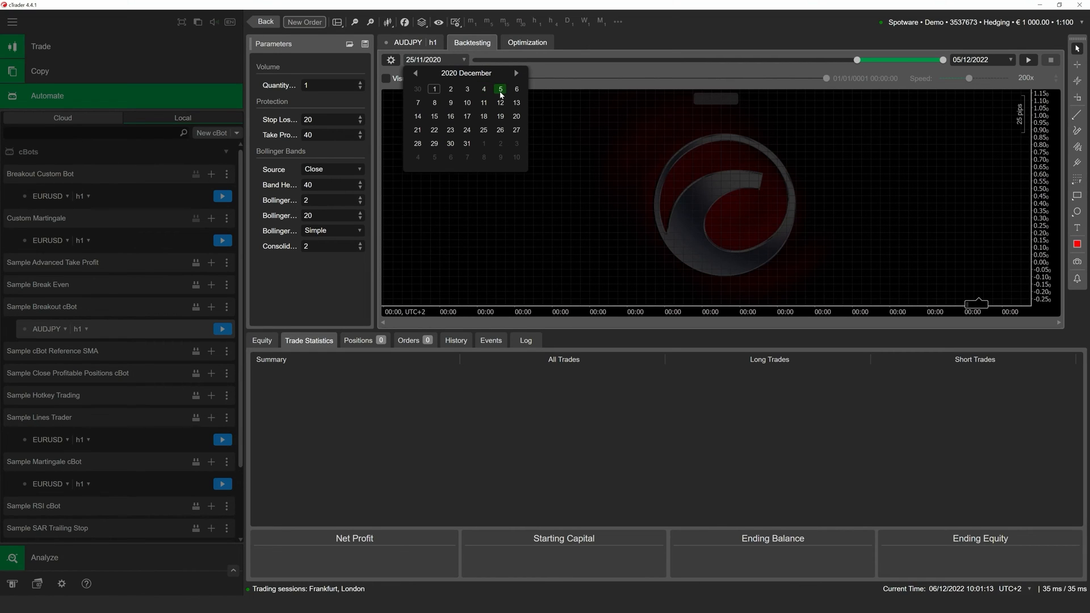
click(499, 89)
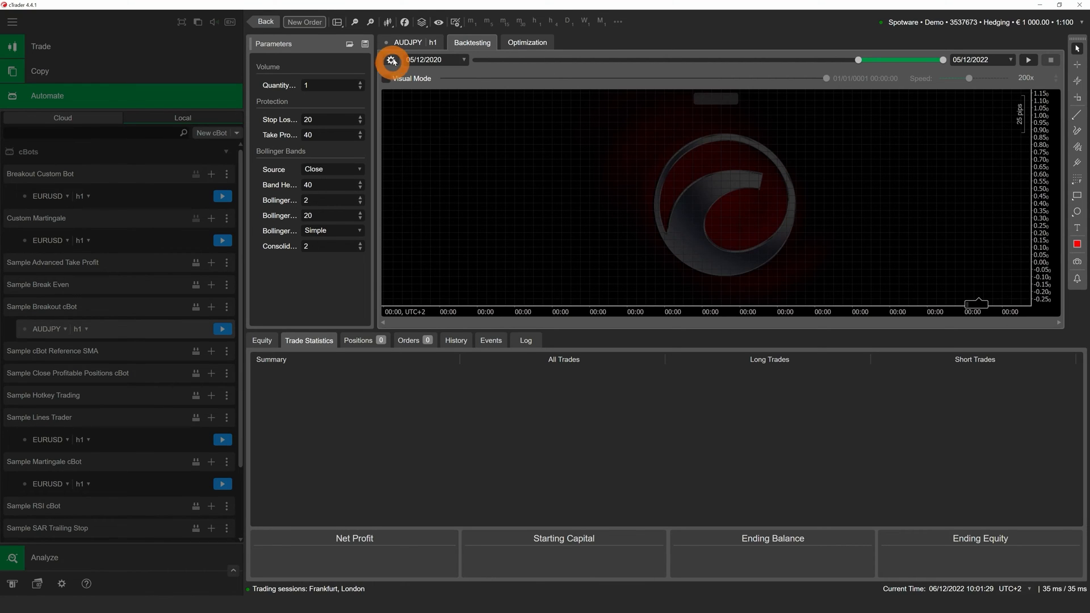
Step: Set starting capital 20000, commission 20 per million and h1 bars from server as data
click(390, 59)
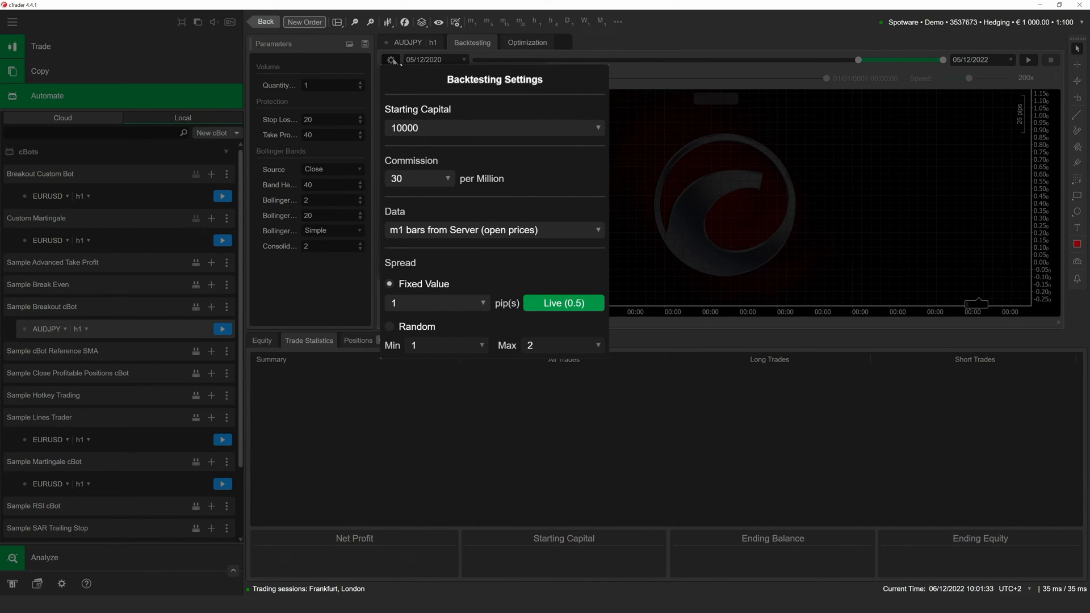
click(494, 127)
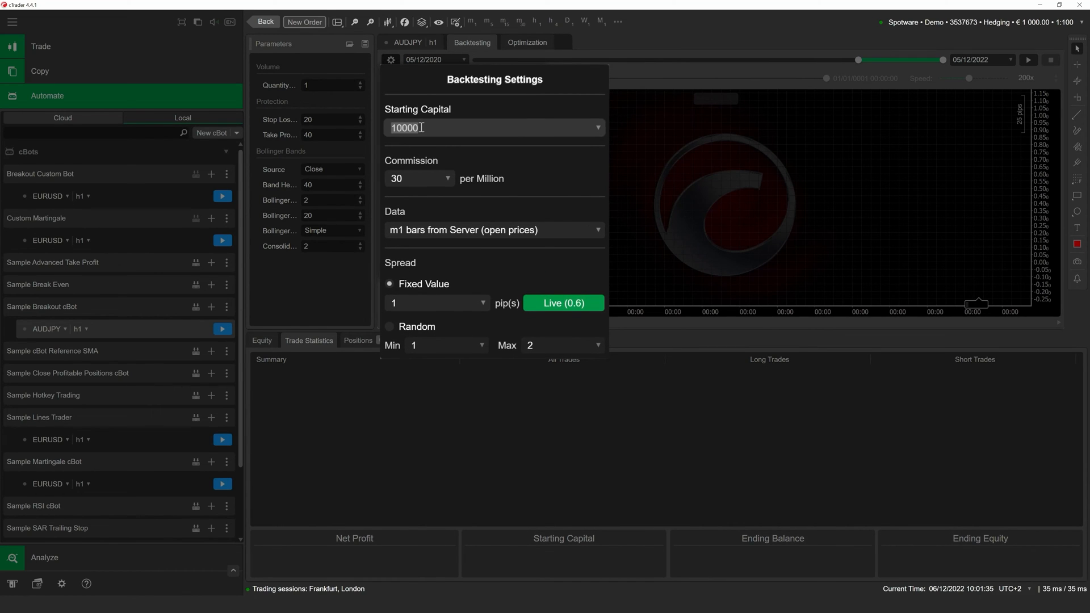
text(200)
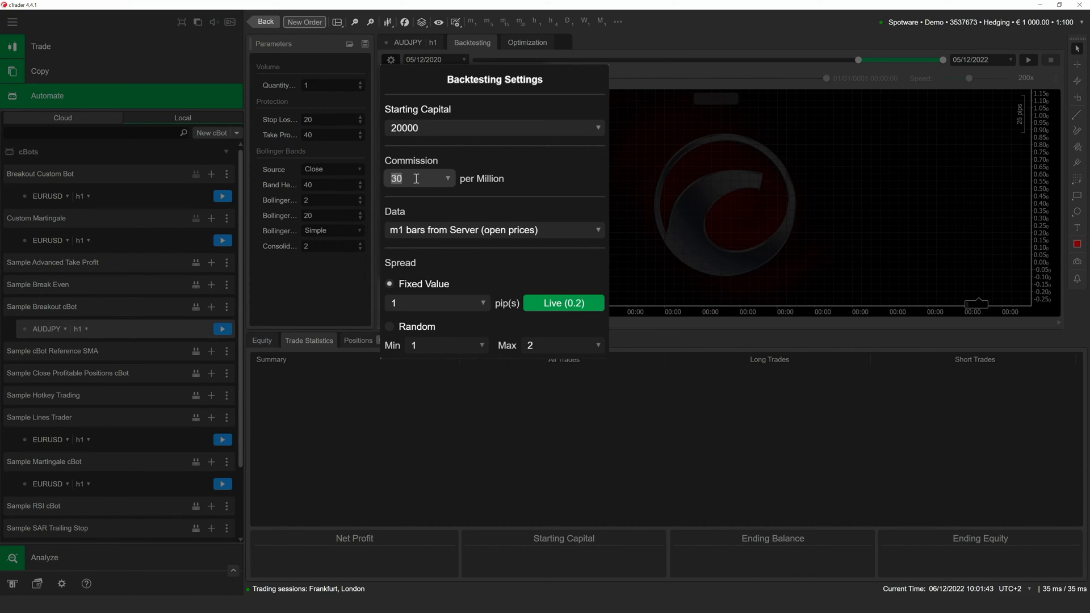
text(20)
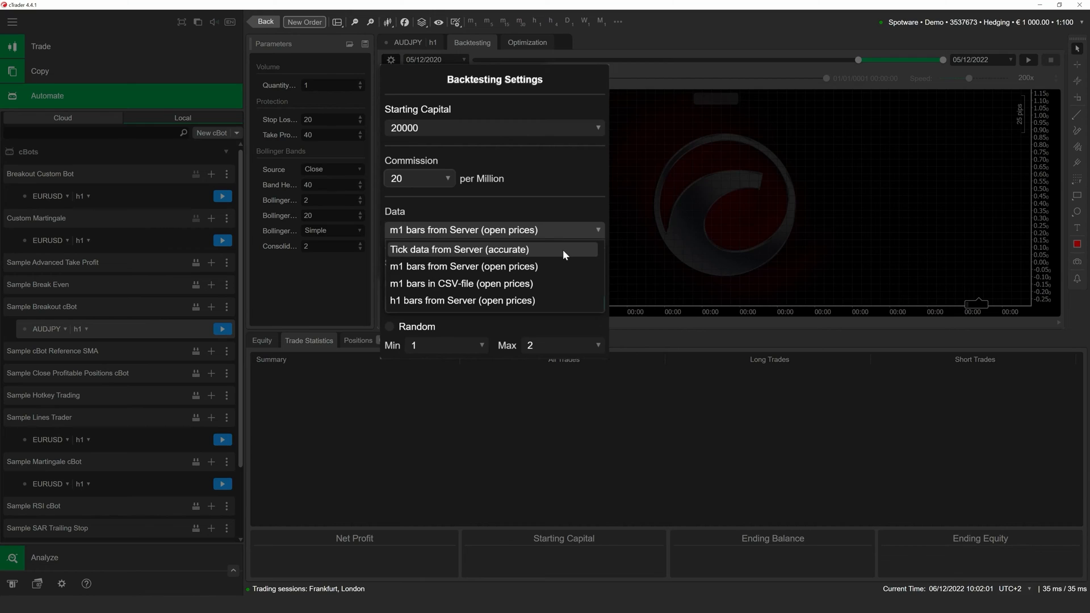
mouse_move(539, 302)
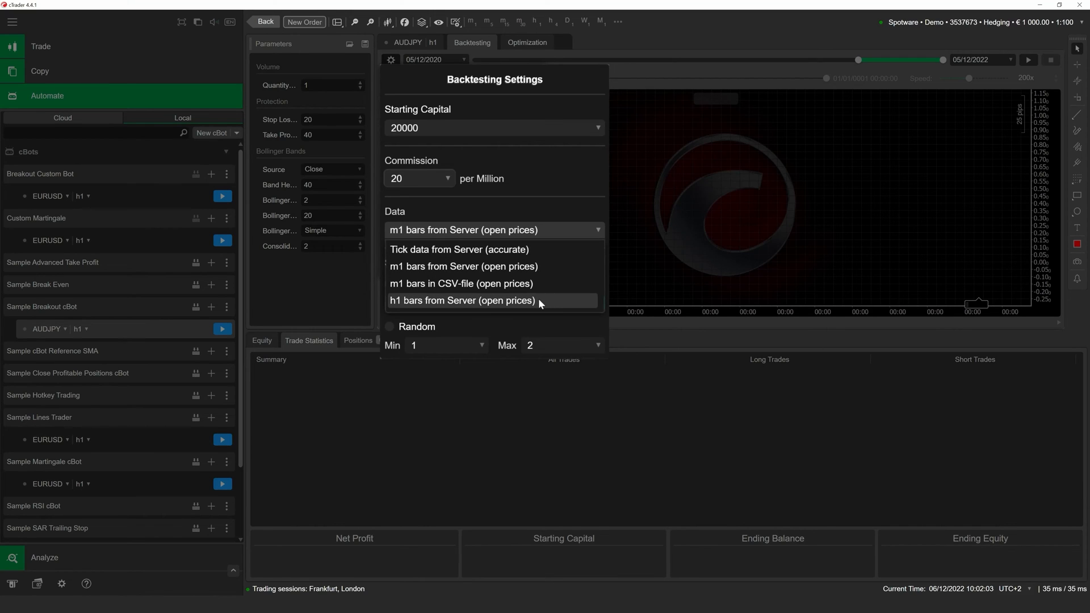
click(417, 178)
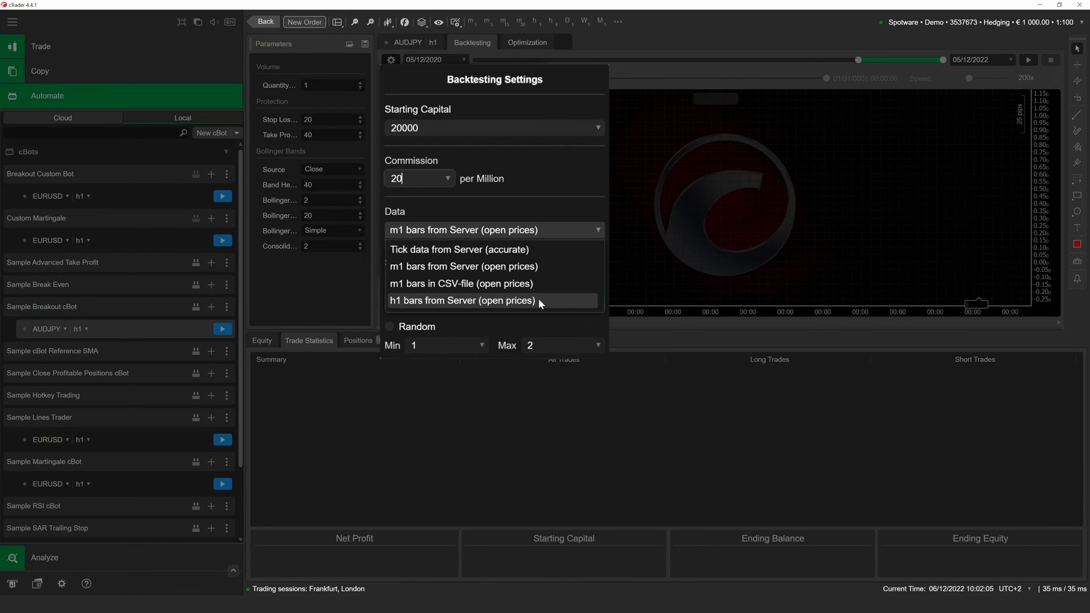
mouse_move(535, 287)
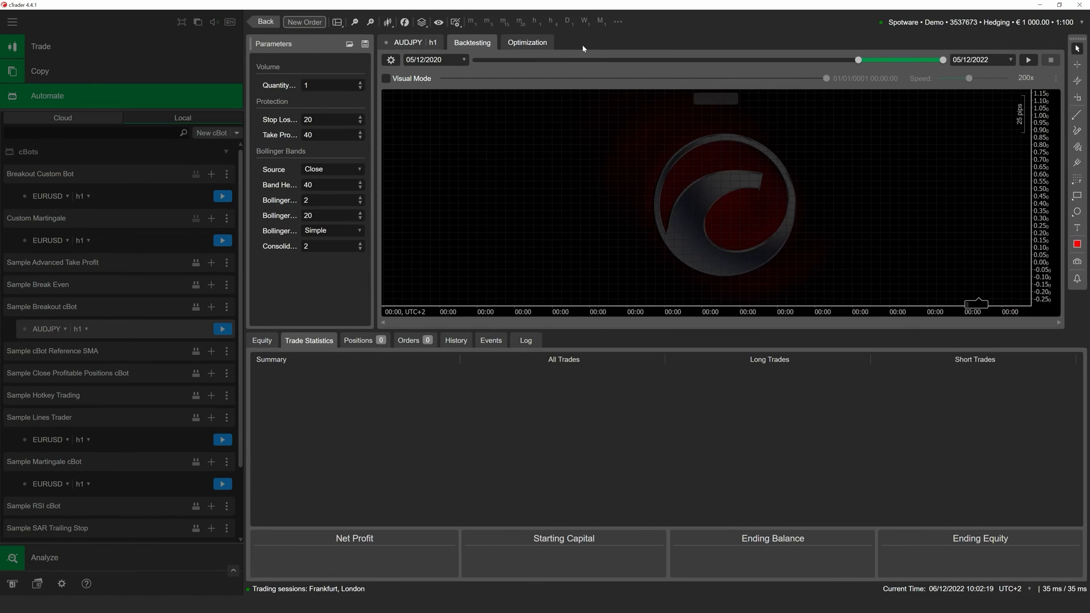
mouse_move(586, 48)
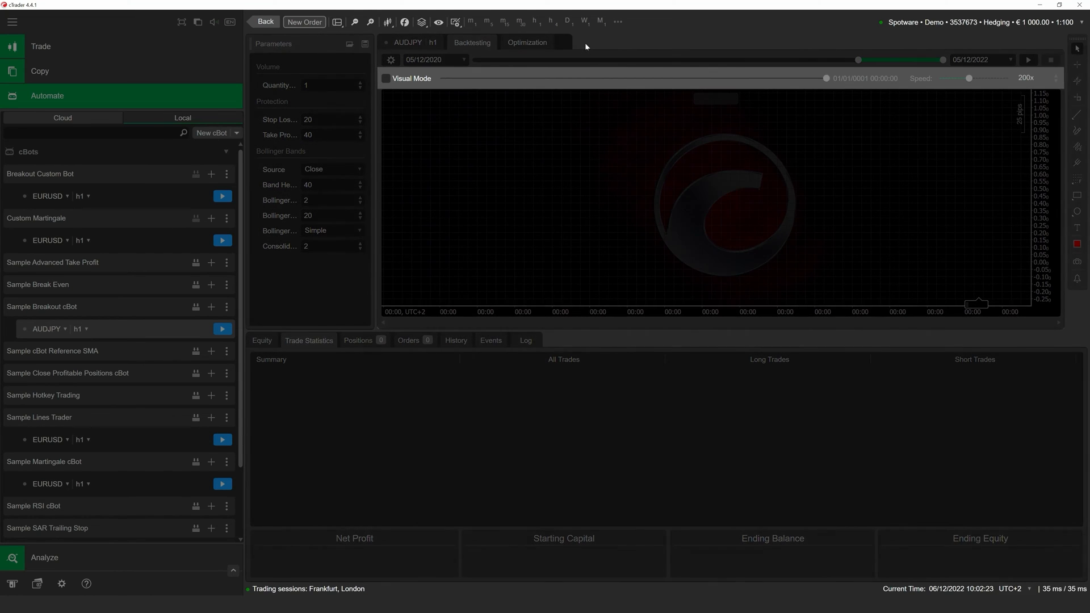
click(386, 78)
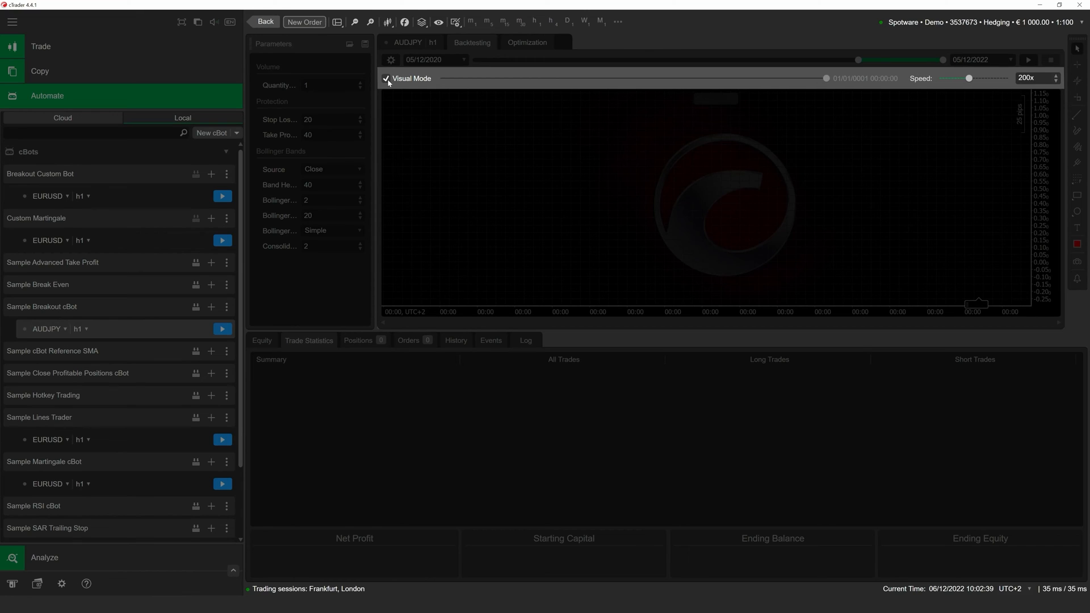
mouse_move(393, 84)
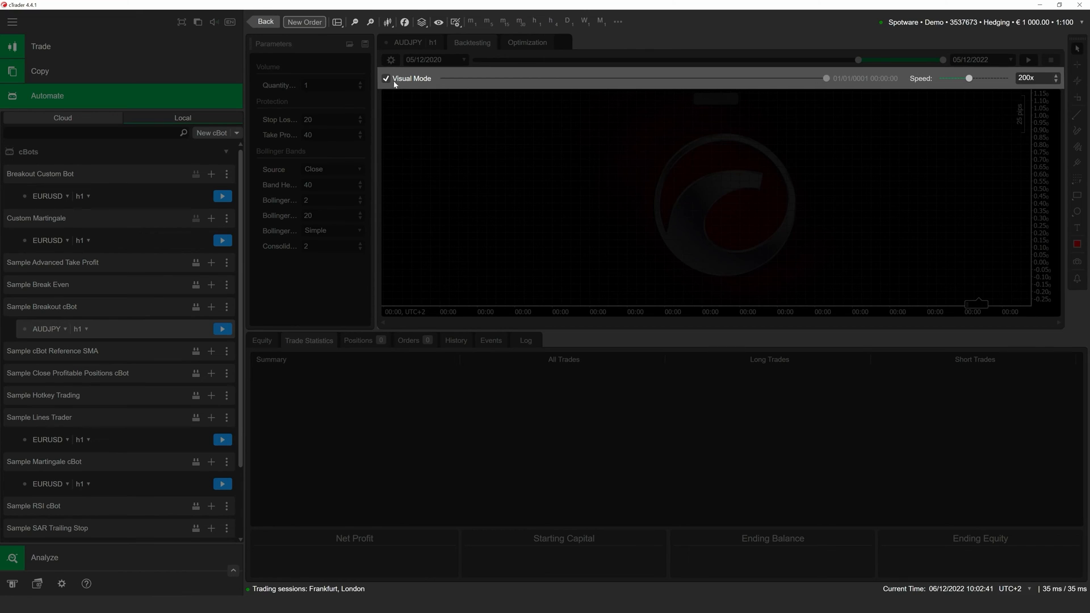
drag(970, 78, 988, 78)
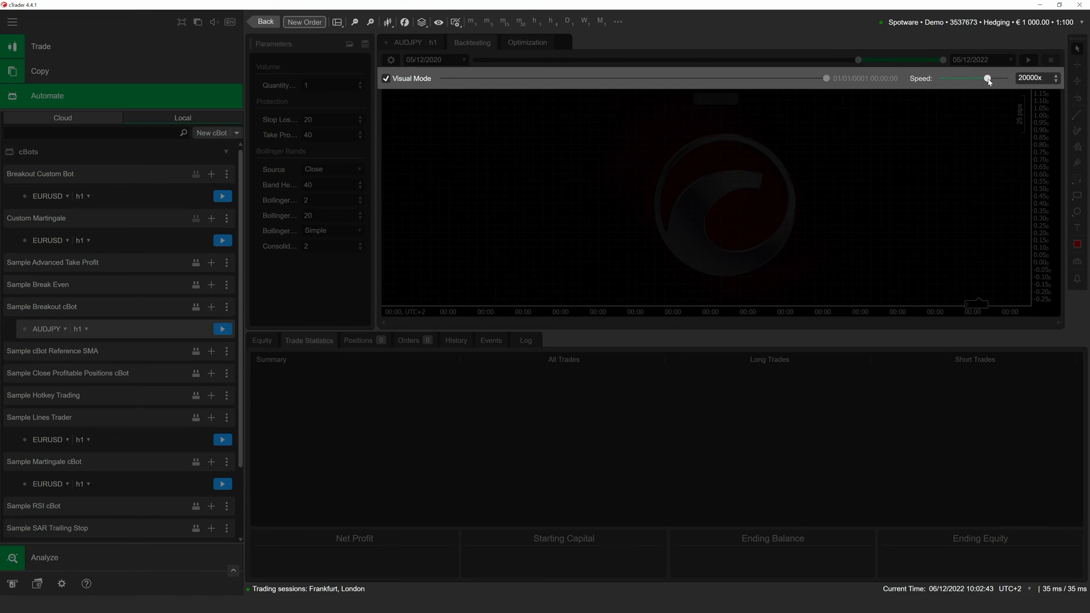
drag(988, 77, 965, 78)
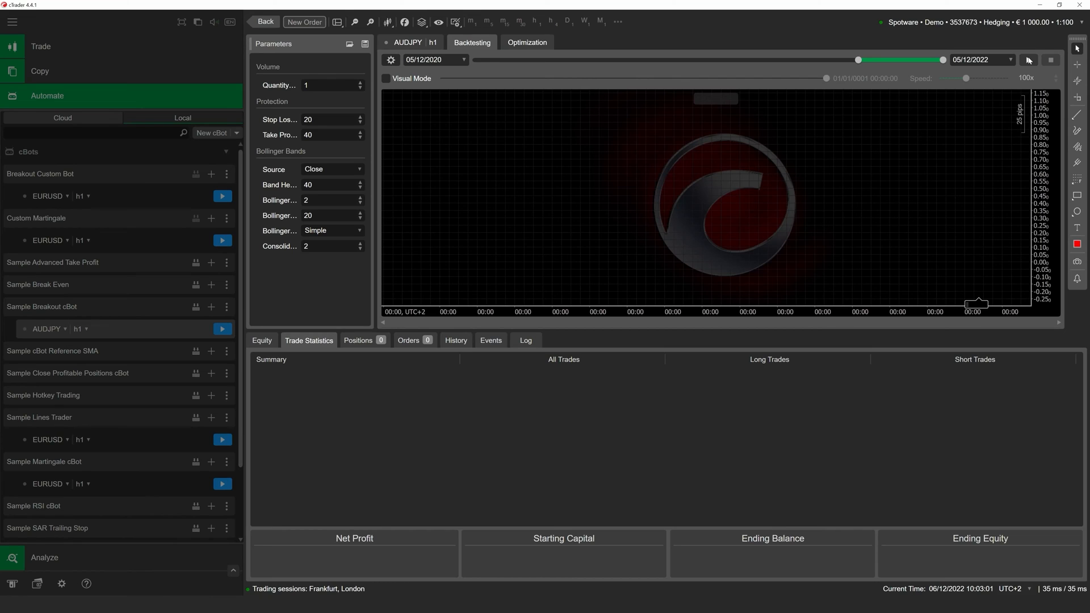
Step: Run the backtest to completion, reaching 694.18 net profit over 263 trades
click(1028, 59)
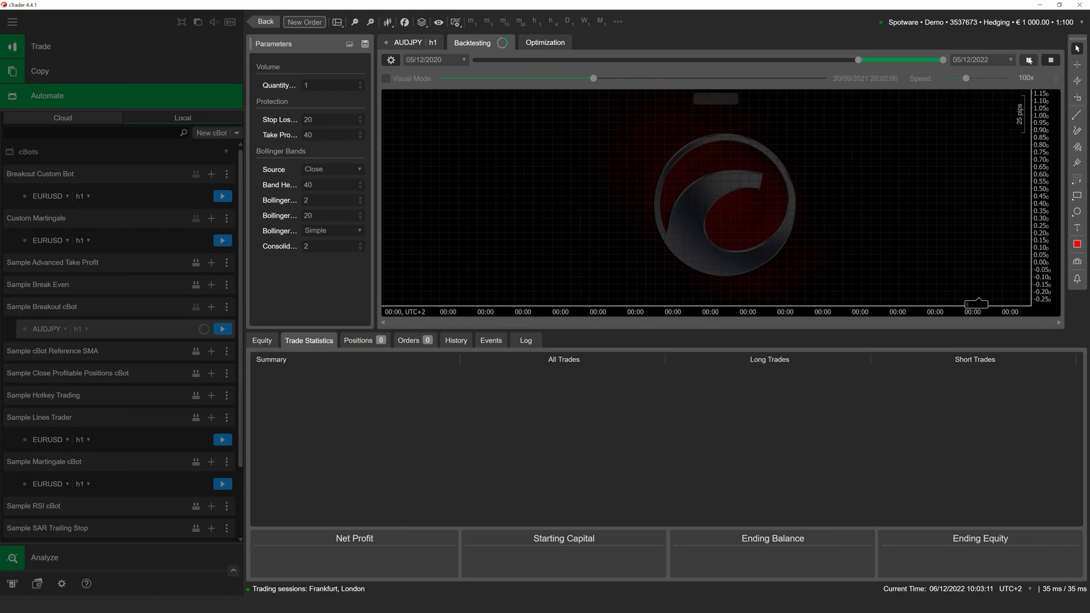
drag(592, 78, 657, 78)
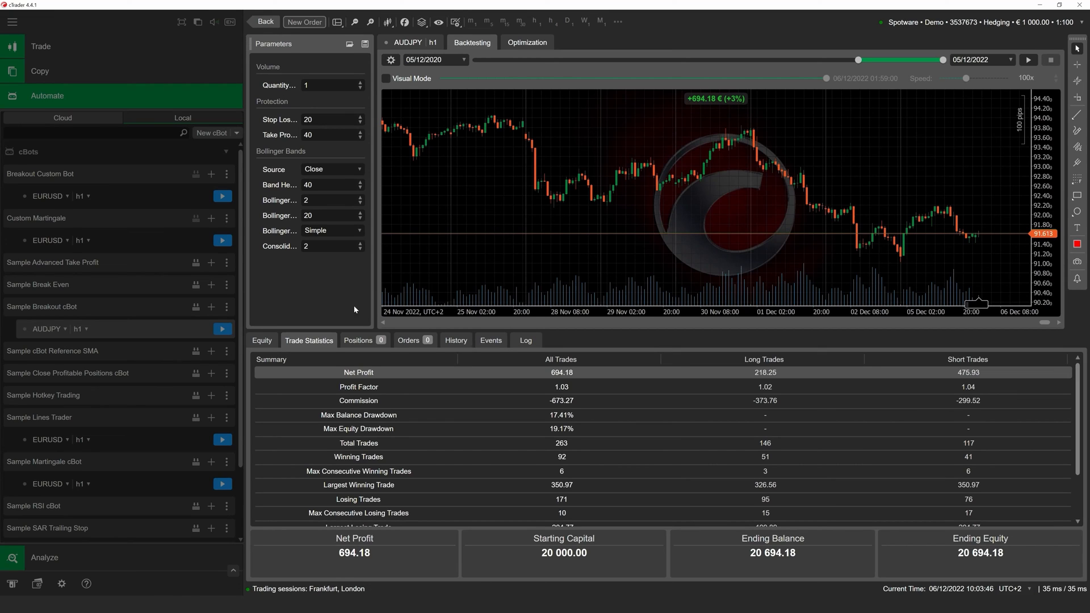
mouse_move(261, 332)
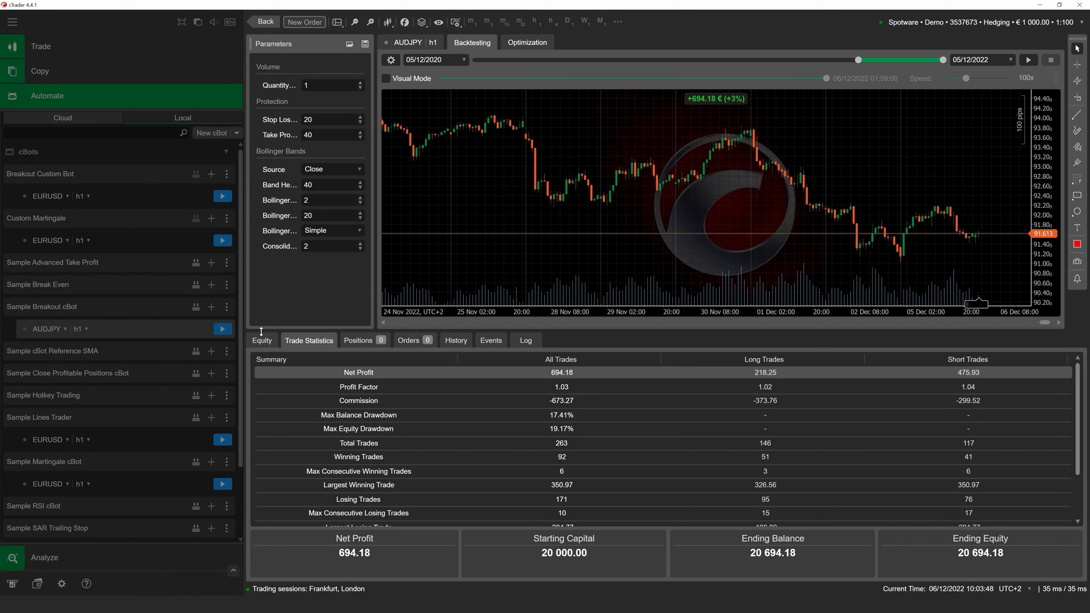
click(261, 340)
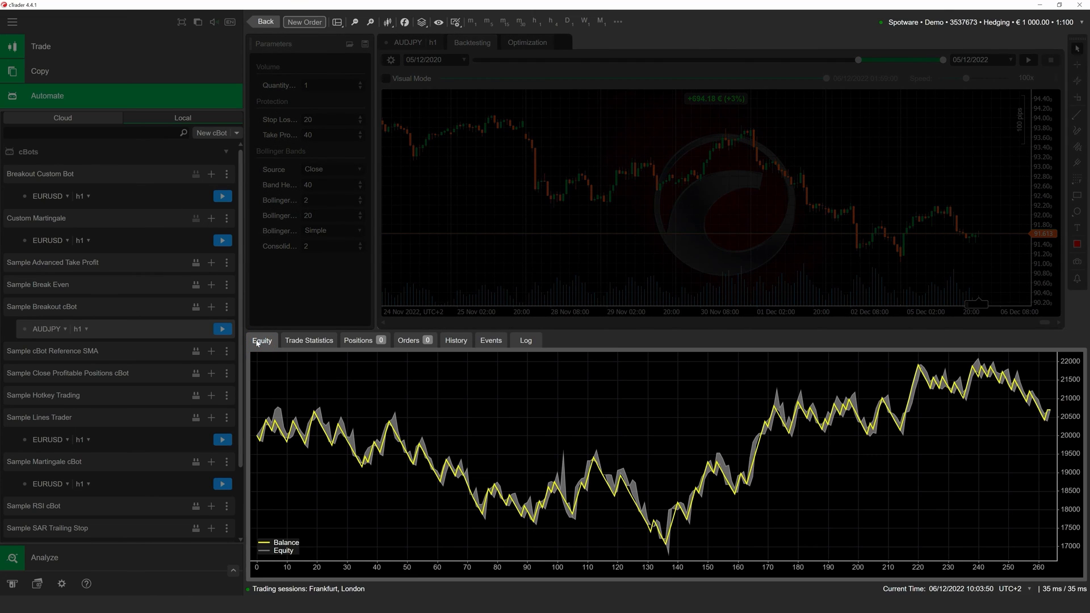
mouse_move(429, 292)
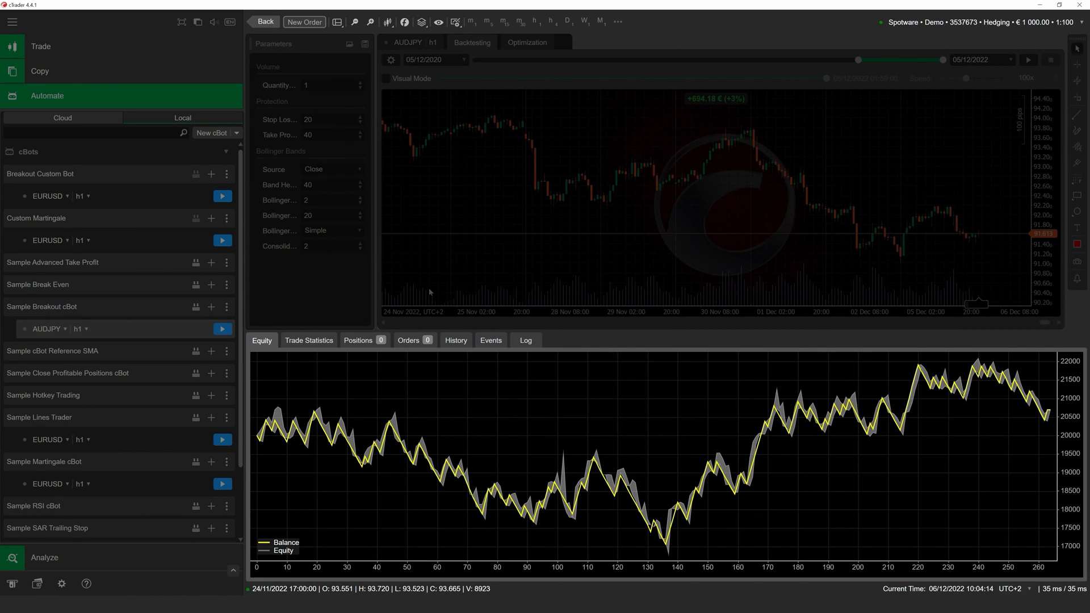
click(309, 340)
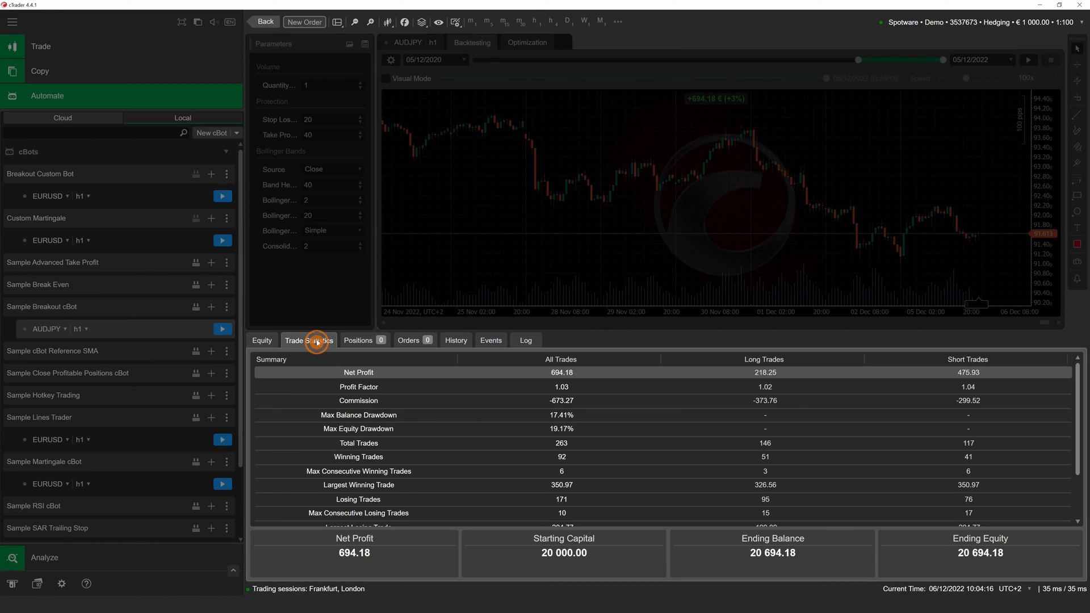
click(308, 340)
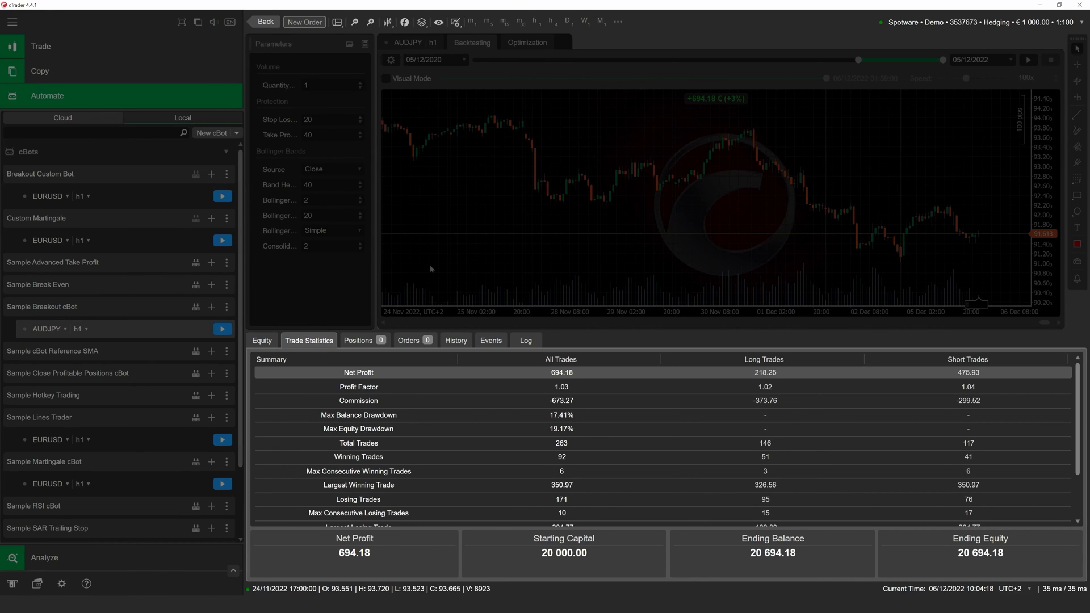